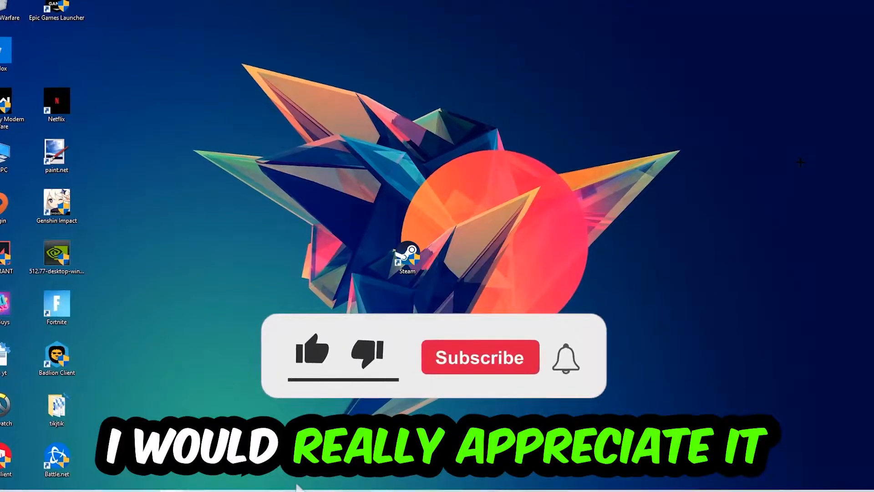
Run ipconfig /flushdns in Command Prompt to clear the DNS resolver cache
click(311, 352)
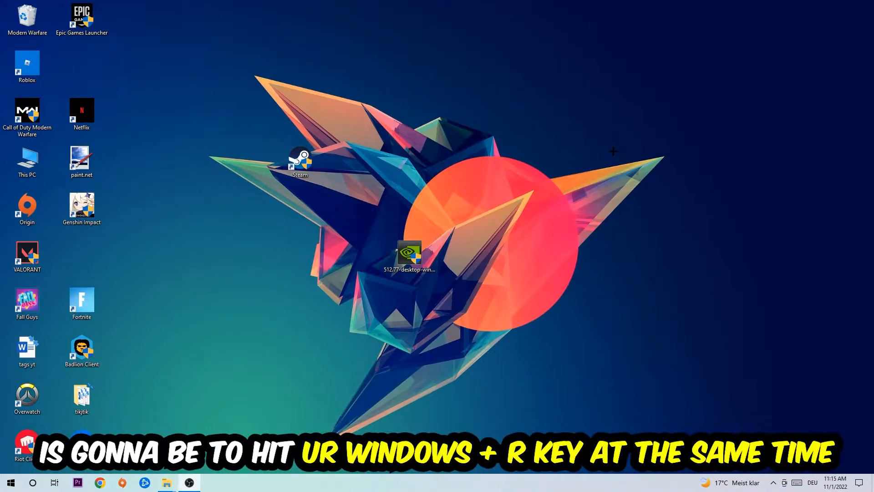
key(Win+r)
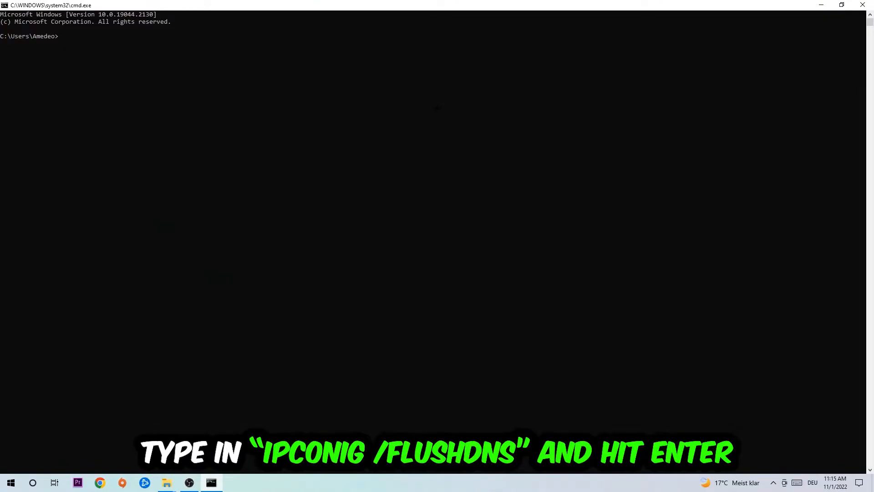
text(ipco)
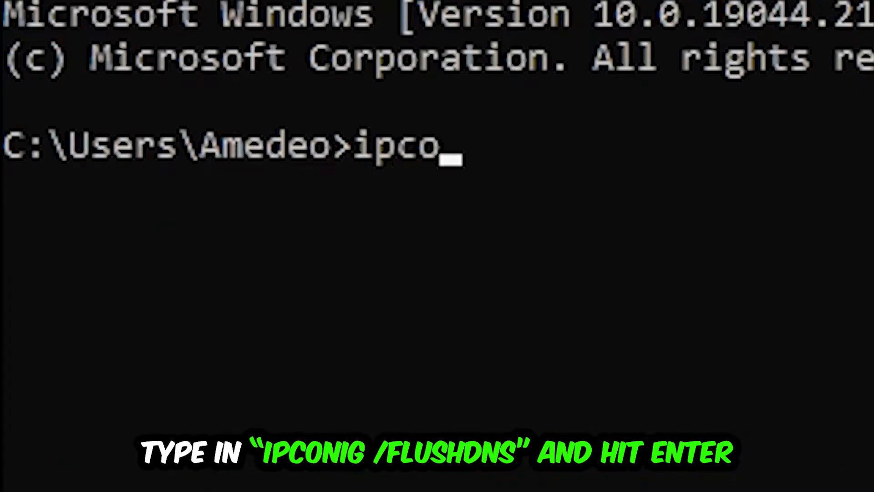
text(nfig /f)
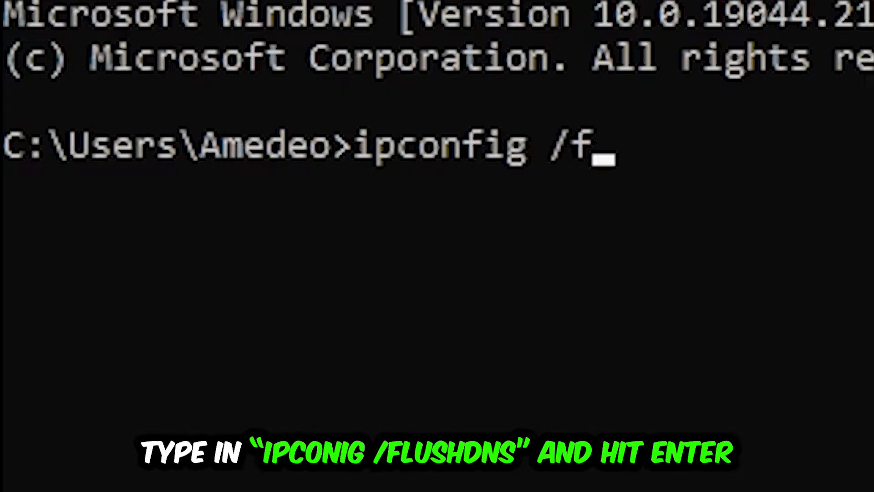
key(Return)
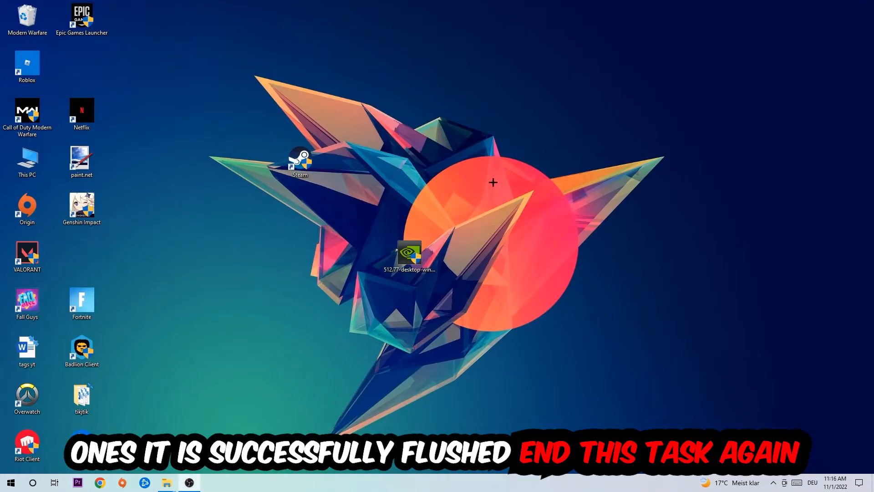
Leave the console and bring up Windows Settings from the Start menu
click(10, 482)
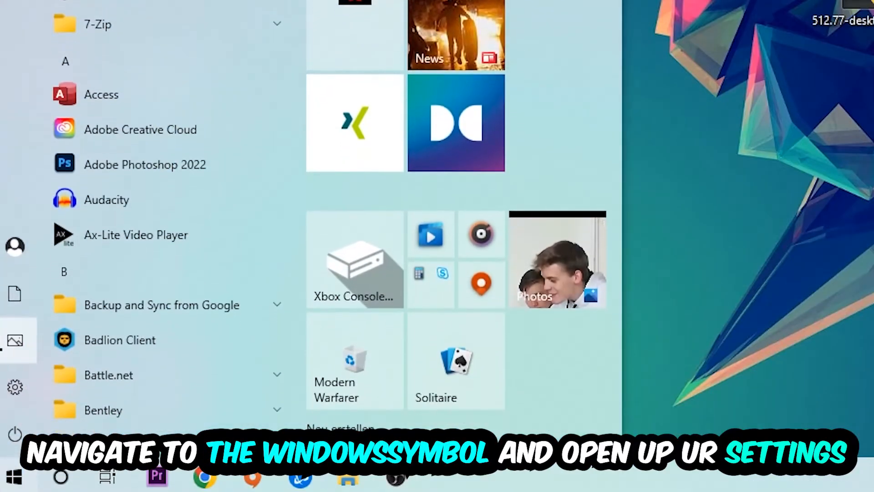
click(15, 387)
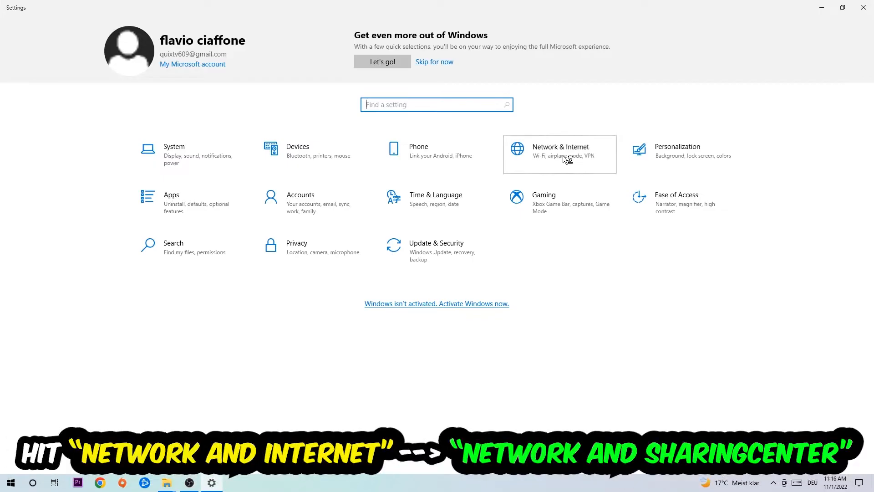
Go to Network & Internet settings toward the Network and Sharing Center
click(560, 150)
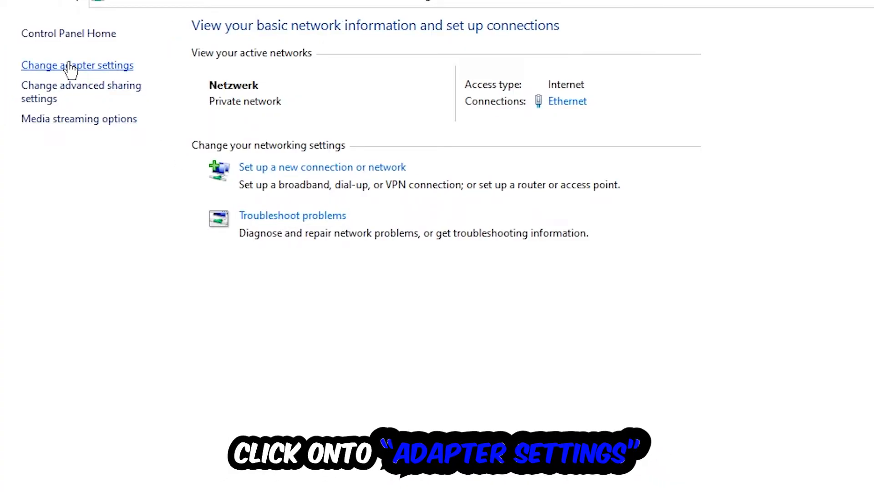
In Network Connections, disable the Ethernet adapter and then enable it again
click(77, 65)
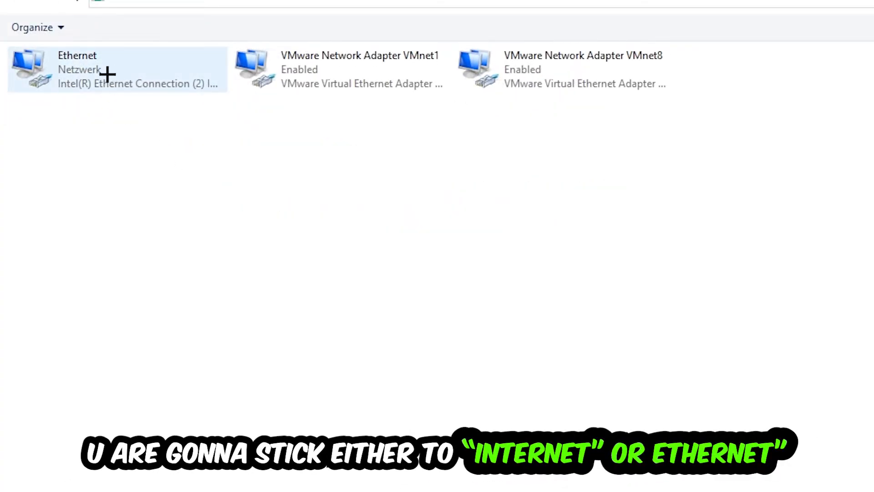
mouse_move(117, 70)
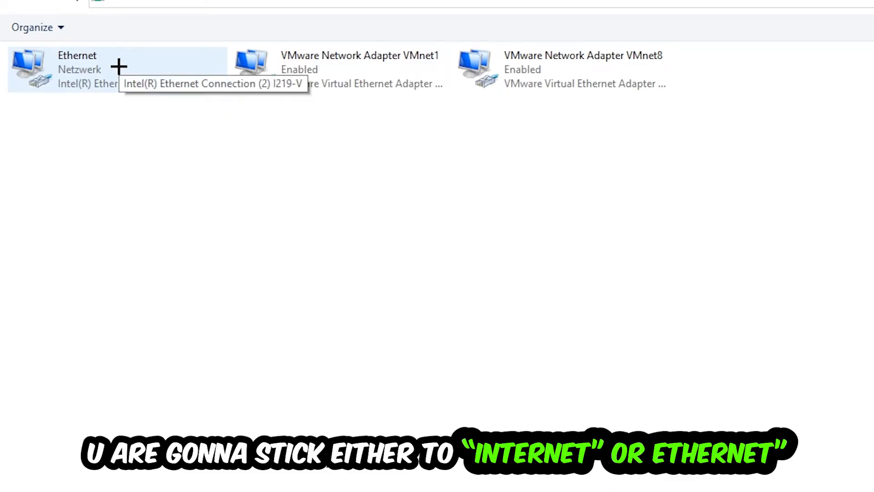
mouse_move(115, 67)
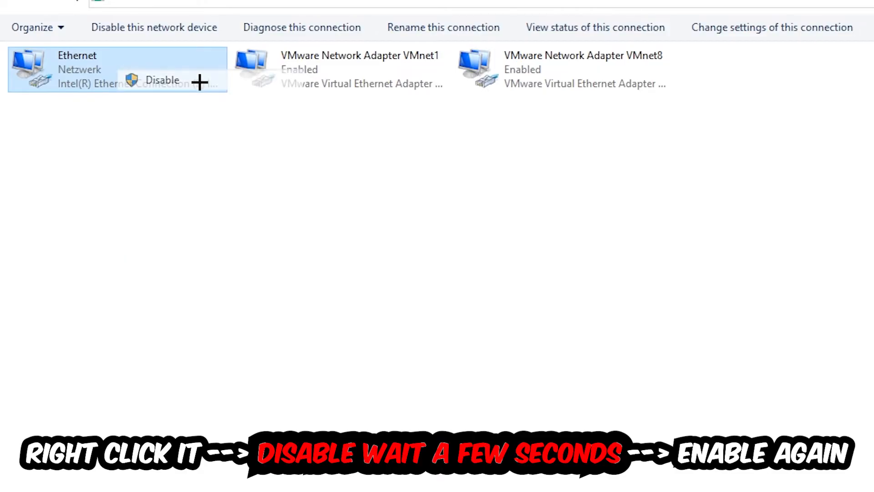
click(162, 79)
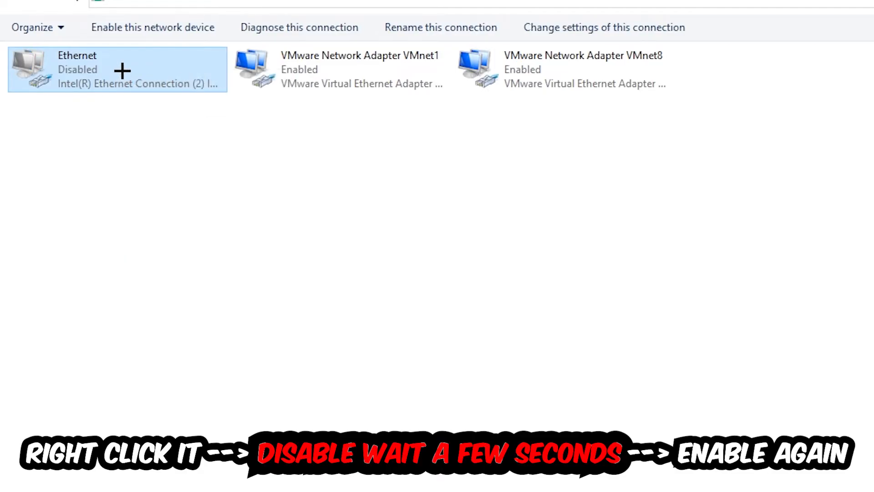
click(152, 27)
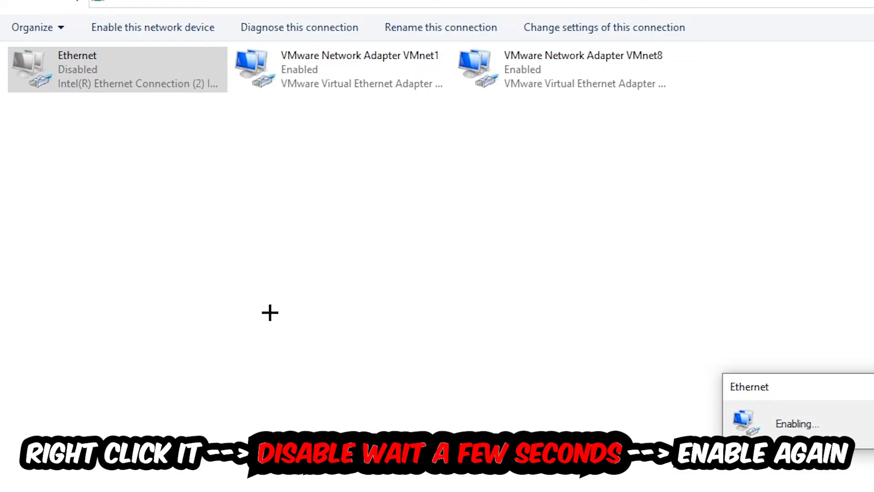